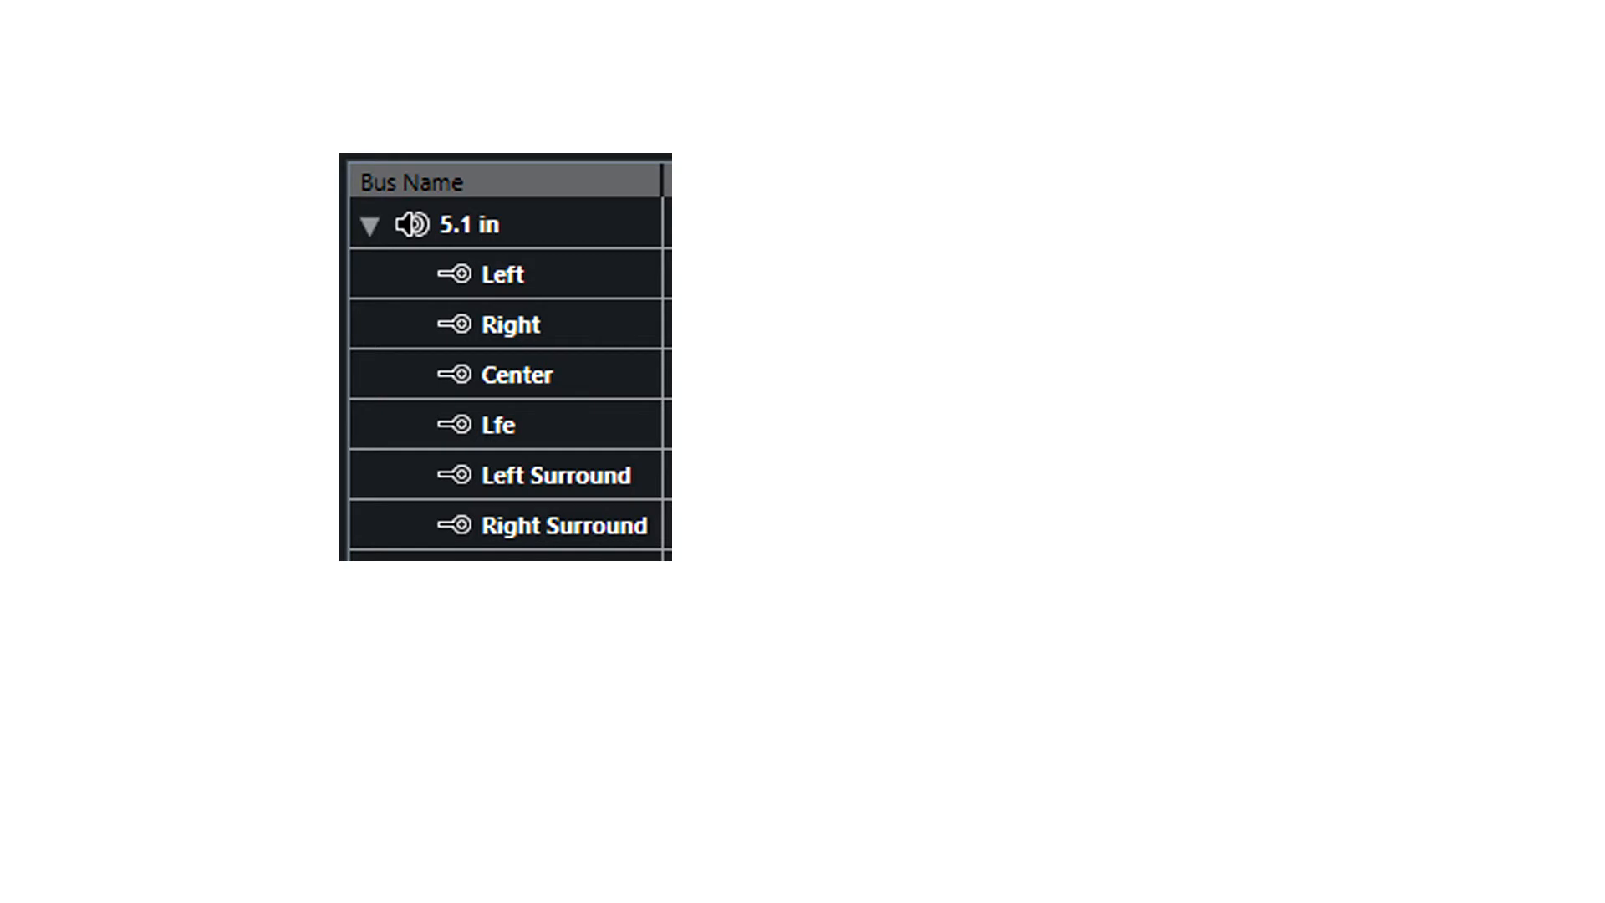
Advance from the expanded 5.1 in bus list to the MixerDelay plugin slide
click(553, 474)
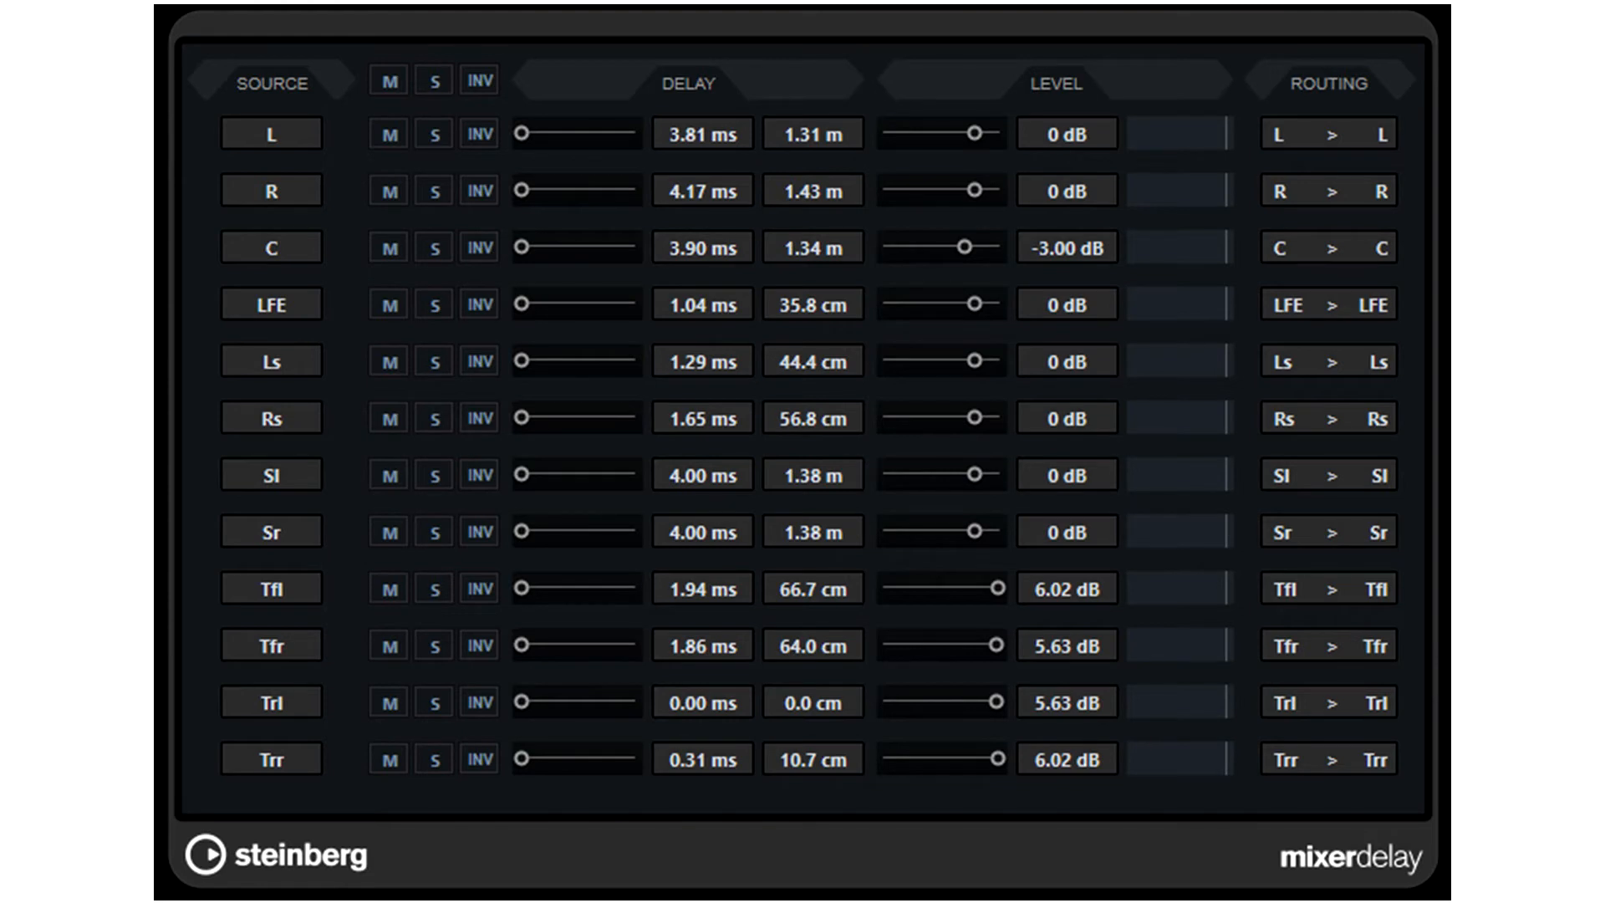
Highlight the Ls/Rs source buttons, then move the highlight to the Sl/Sr pair
click(270, 360)
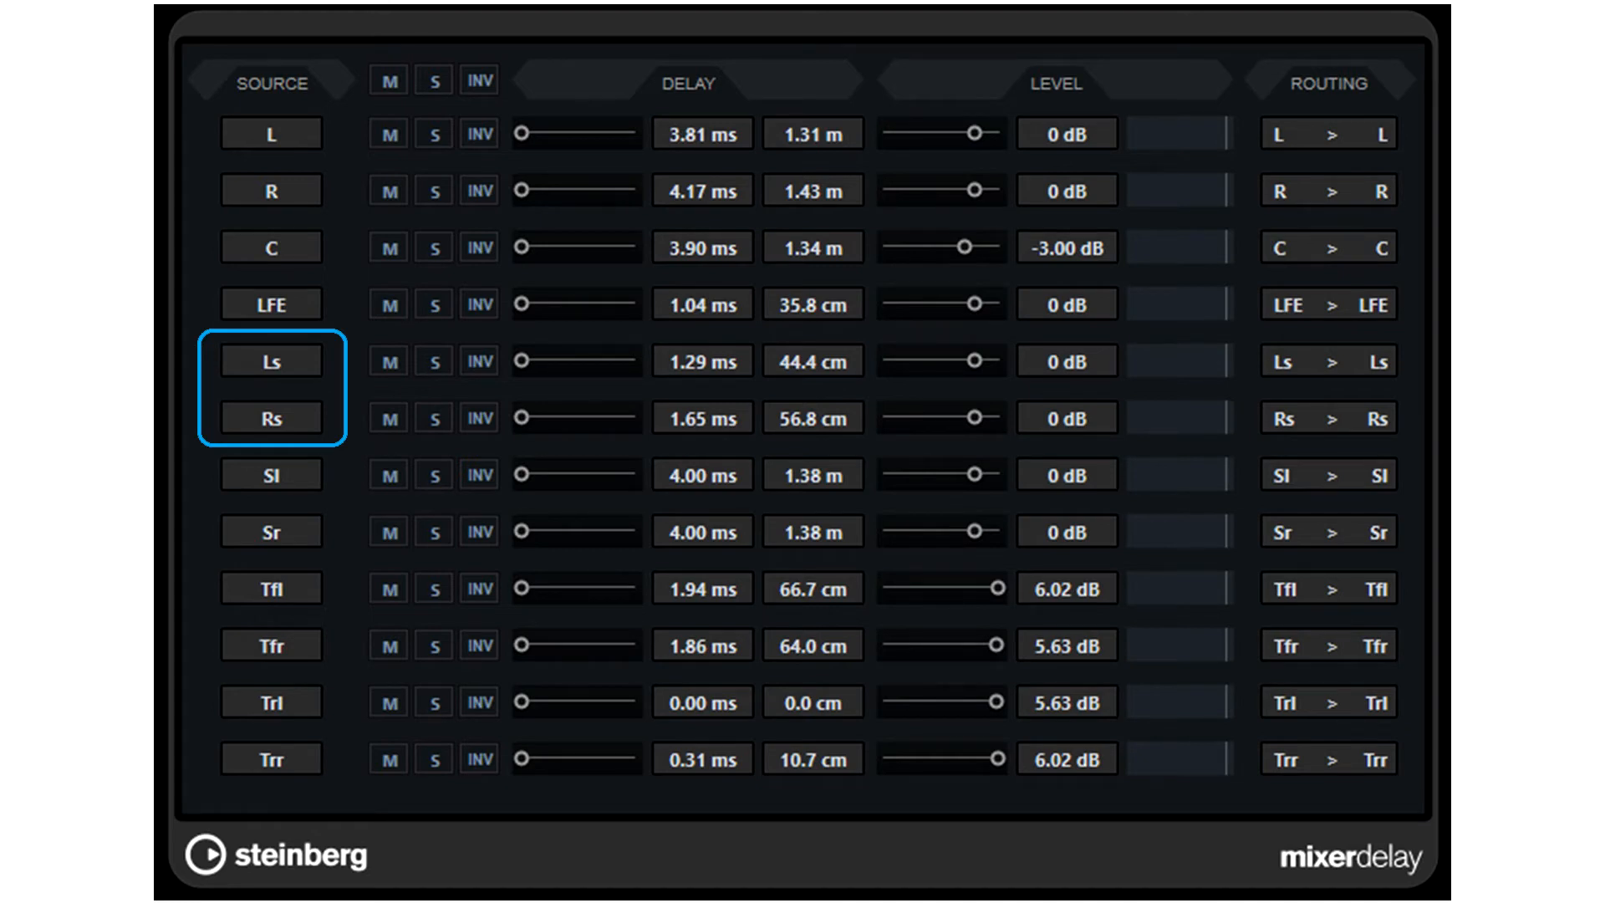
click(269, 474)
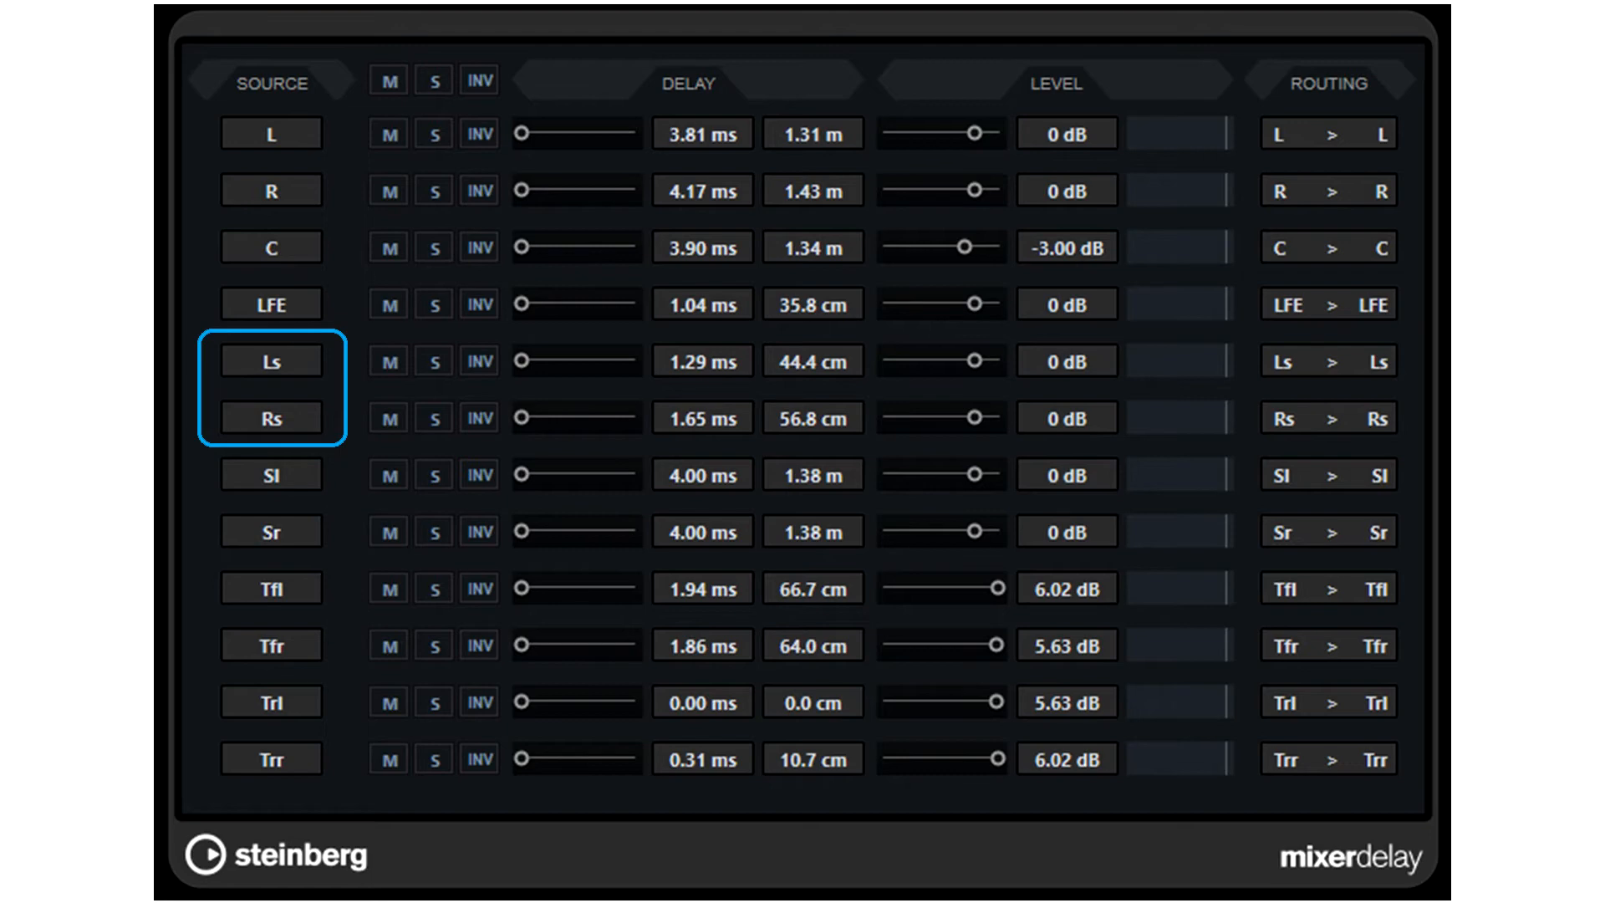
click(271, 502)
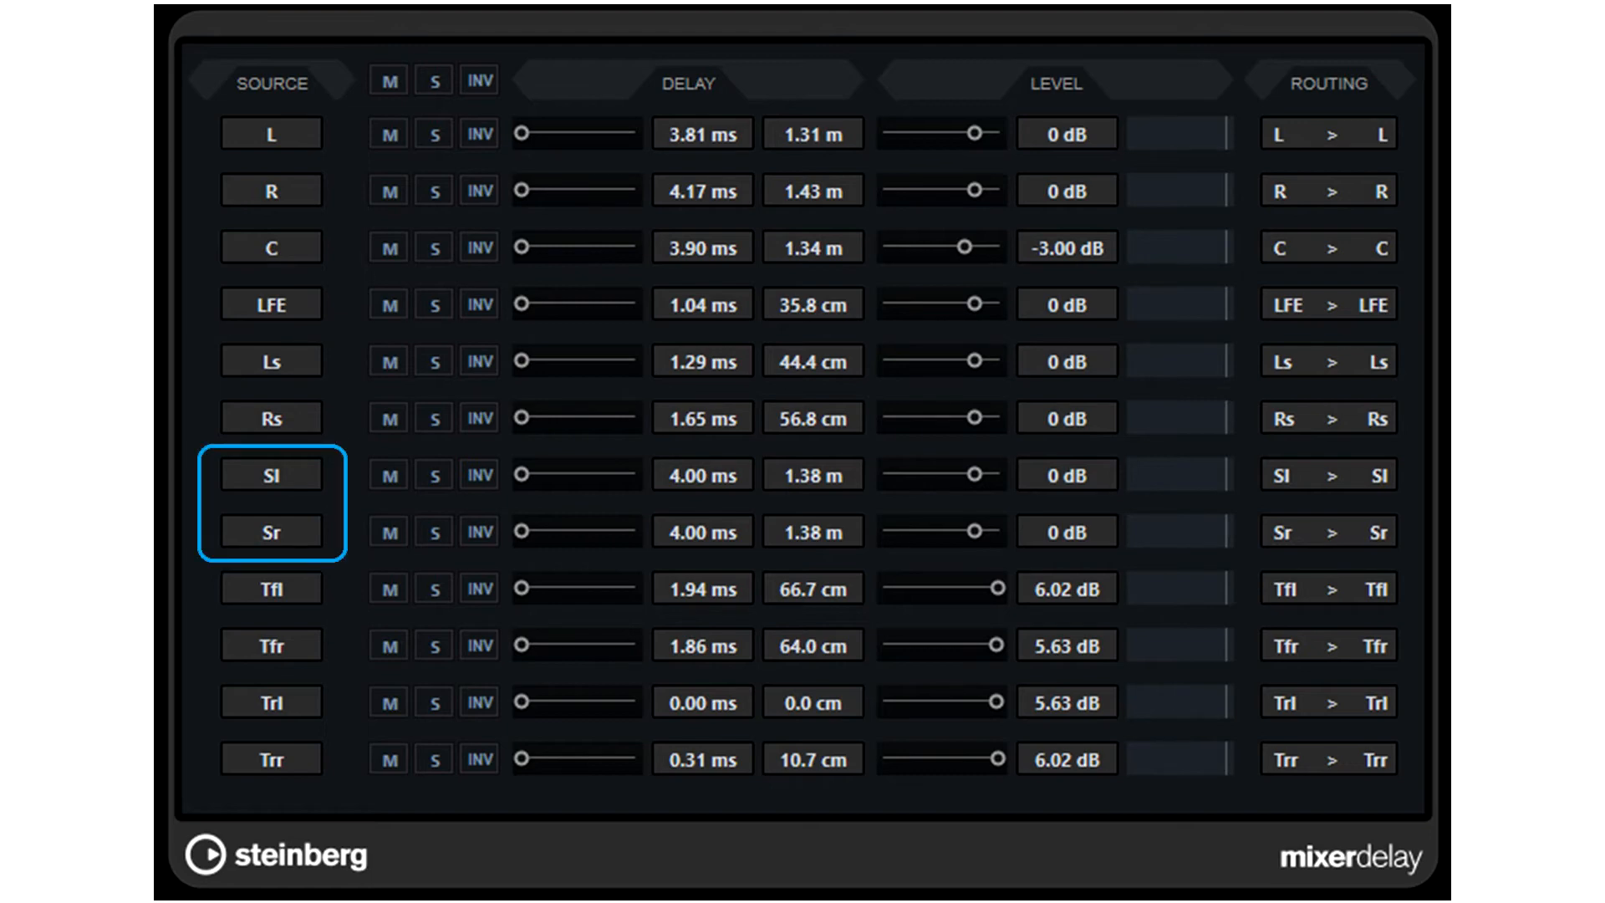